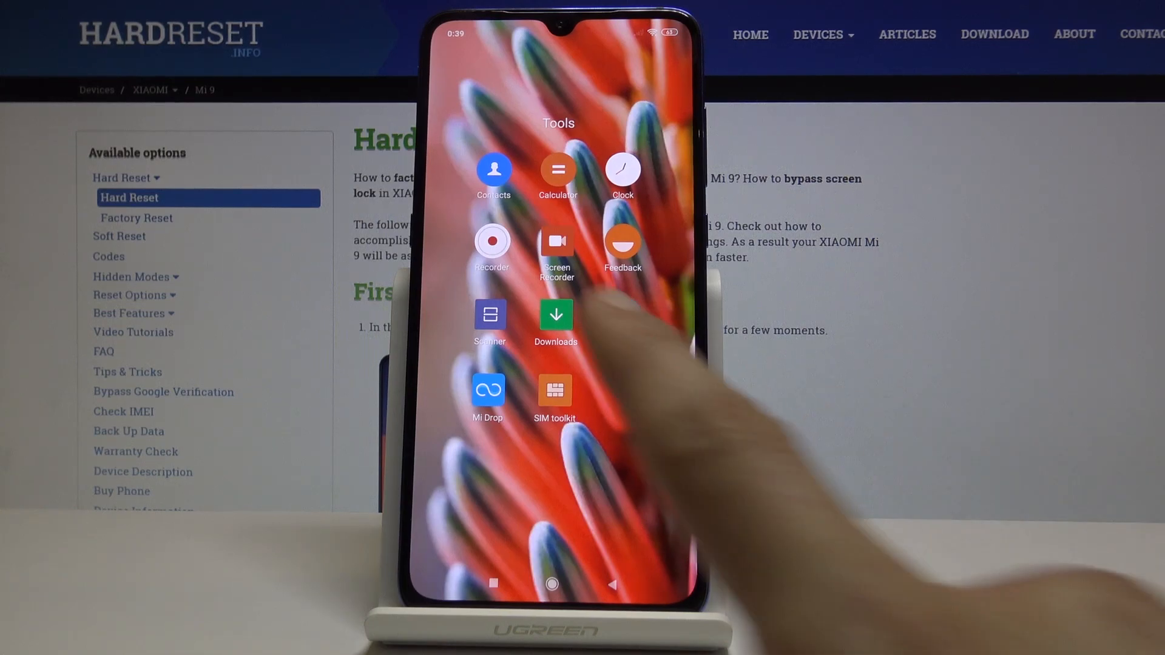
Check the Contacts list of ten saved contacts from the Phone app, then return to the home screen.
click(551, 584)
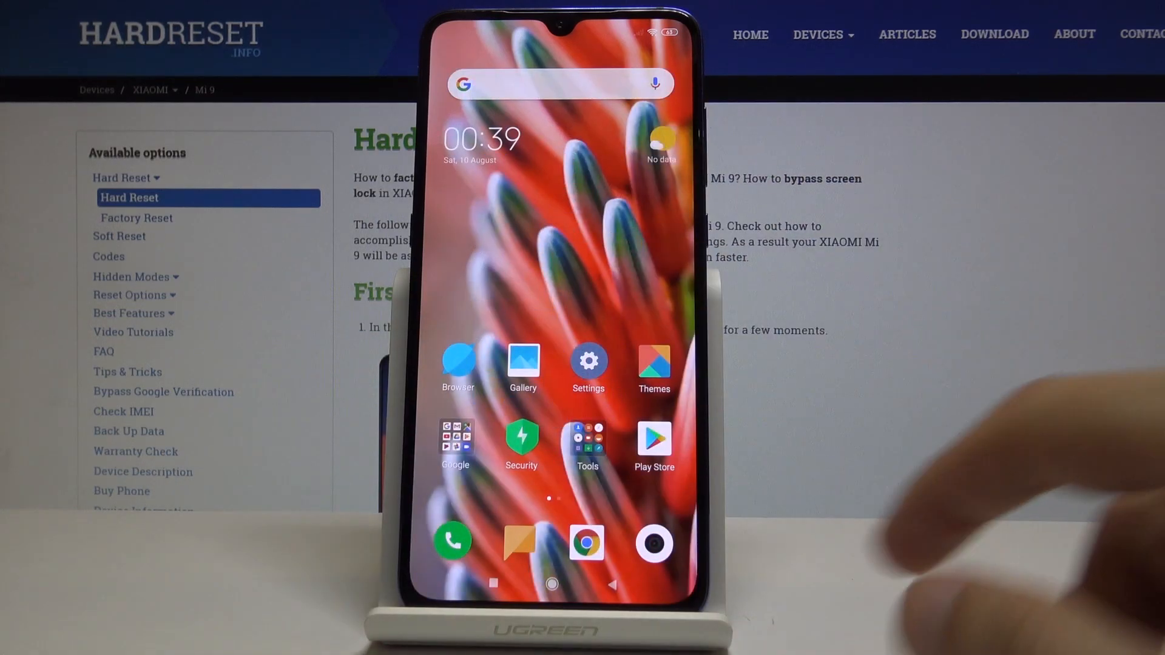
click(453, 541)
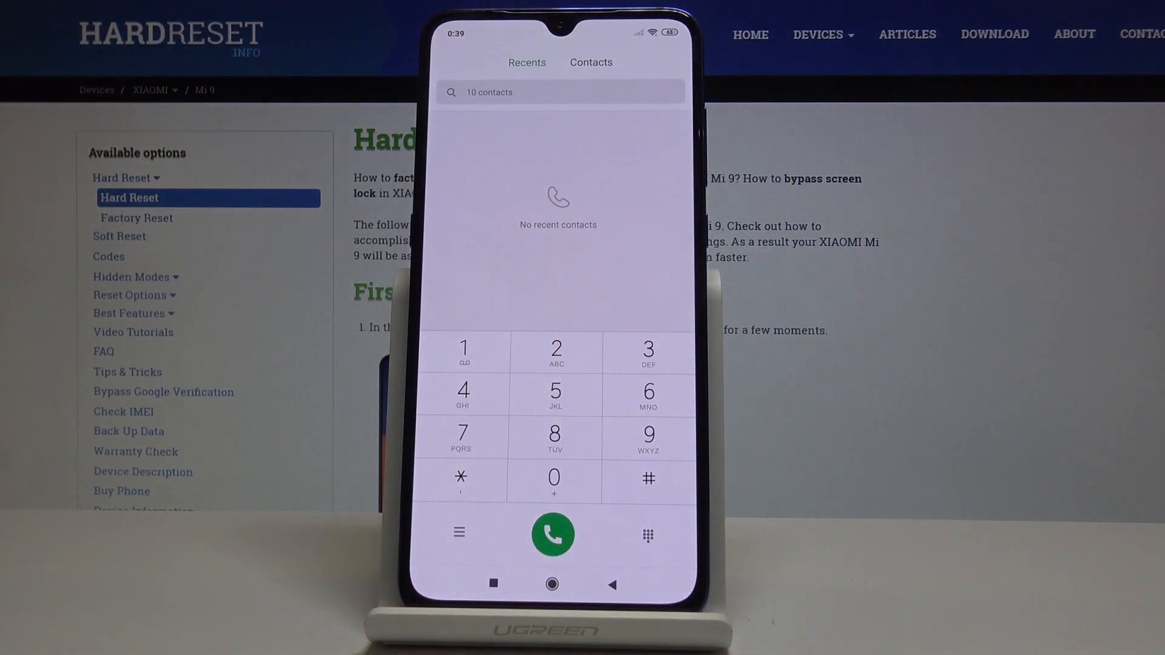
click(591, 62)
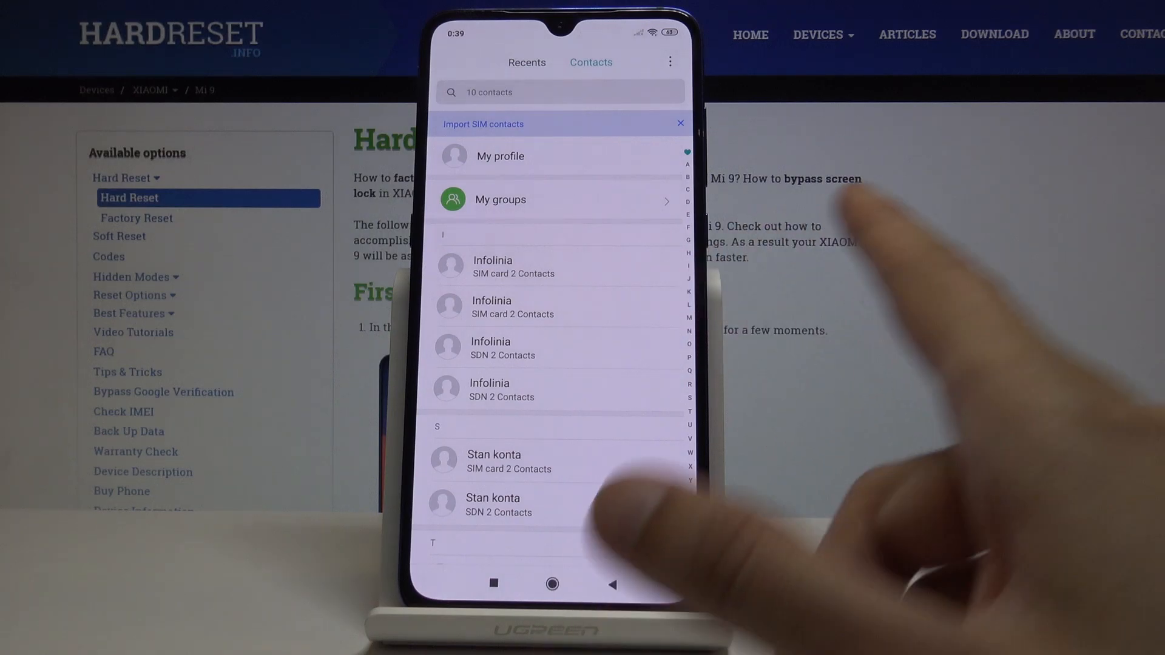
click(552, 584)
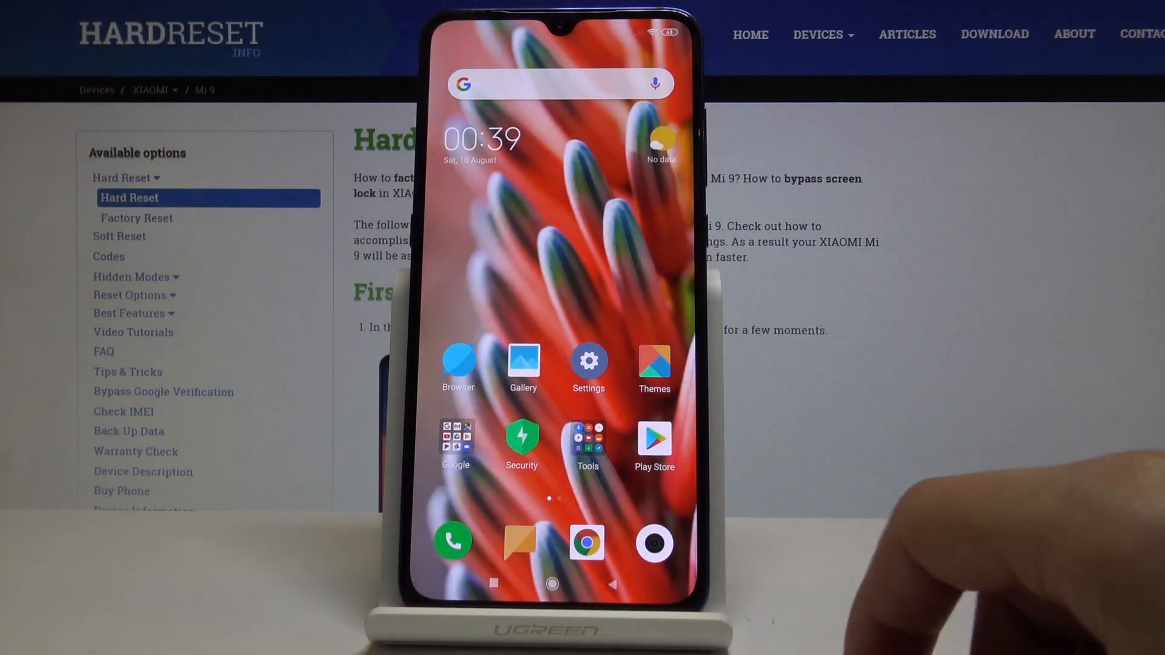
Launch Contacts from the Tools folder and reach its Settings page via the three-dot menu.
click(587, 441)
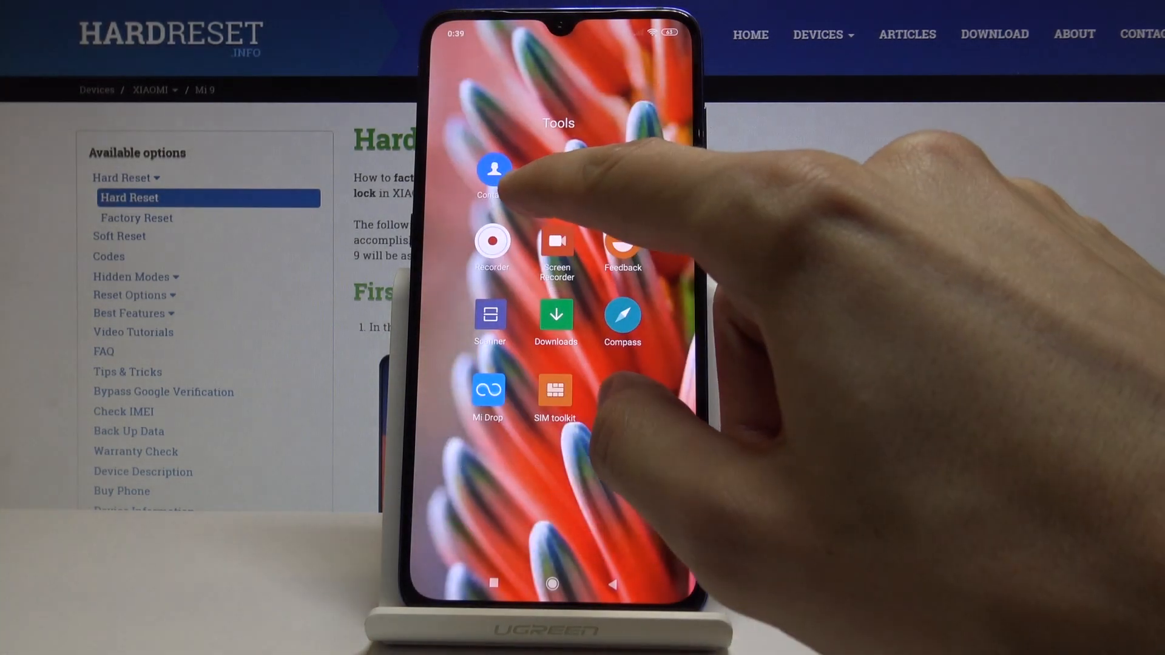
click(491, 170)
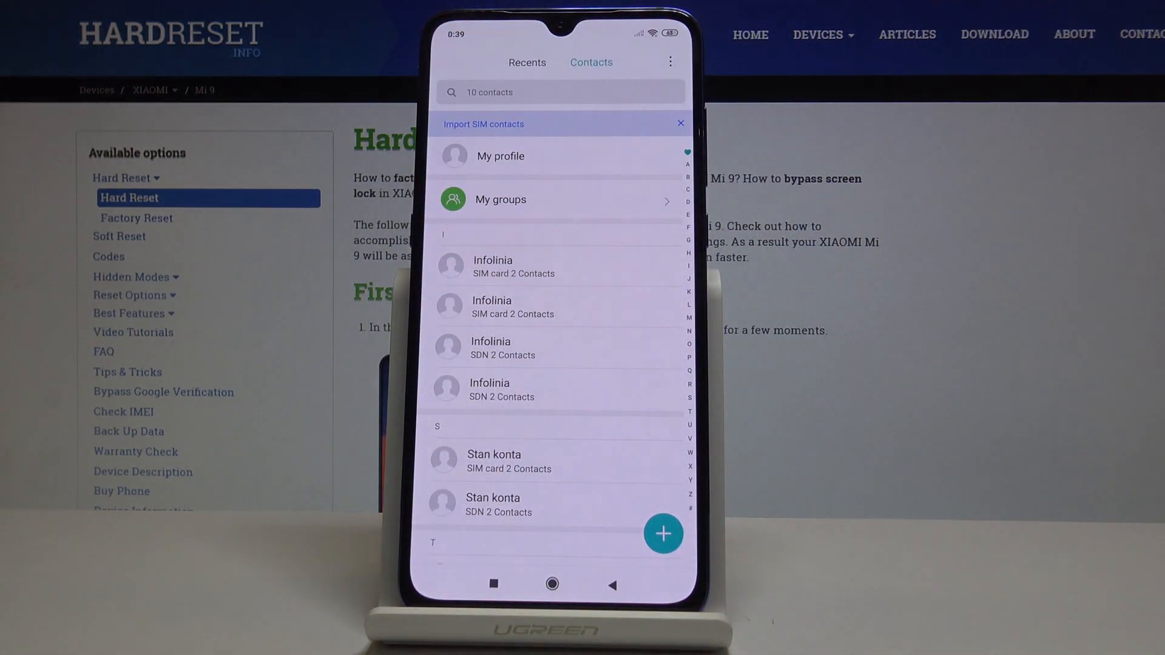
click(670, 62)
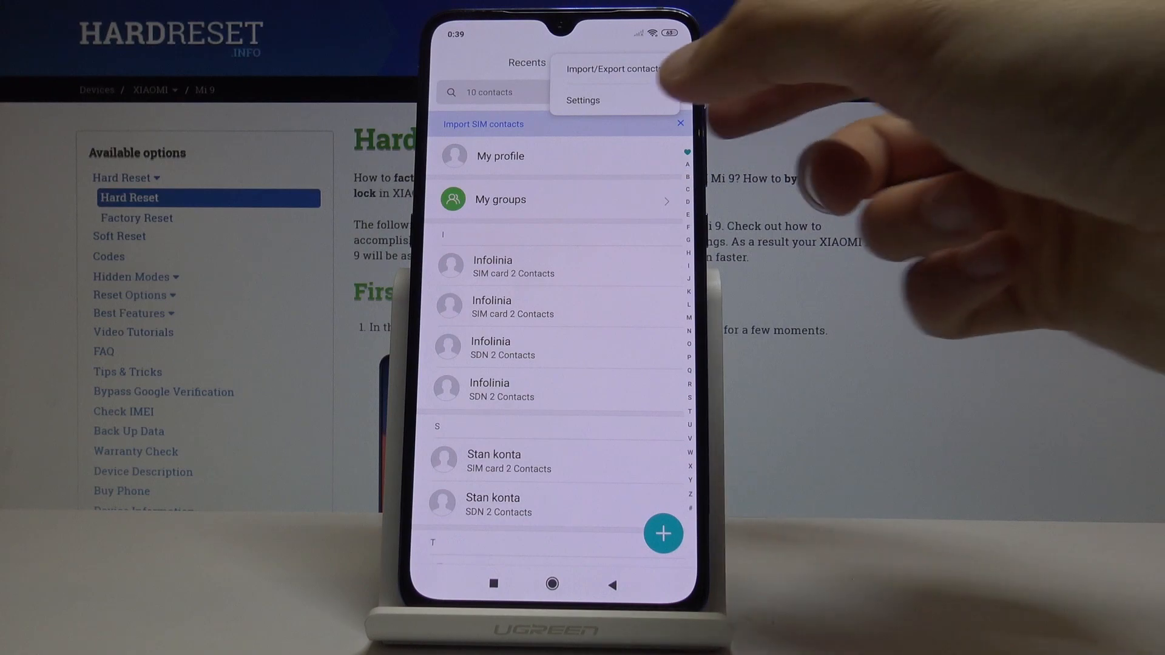
click(581, 100)
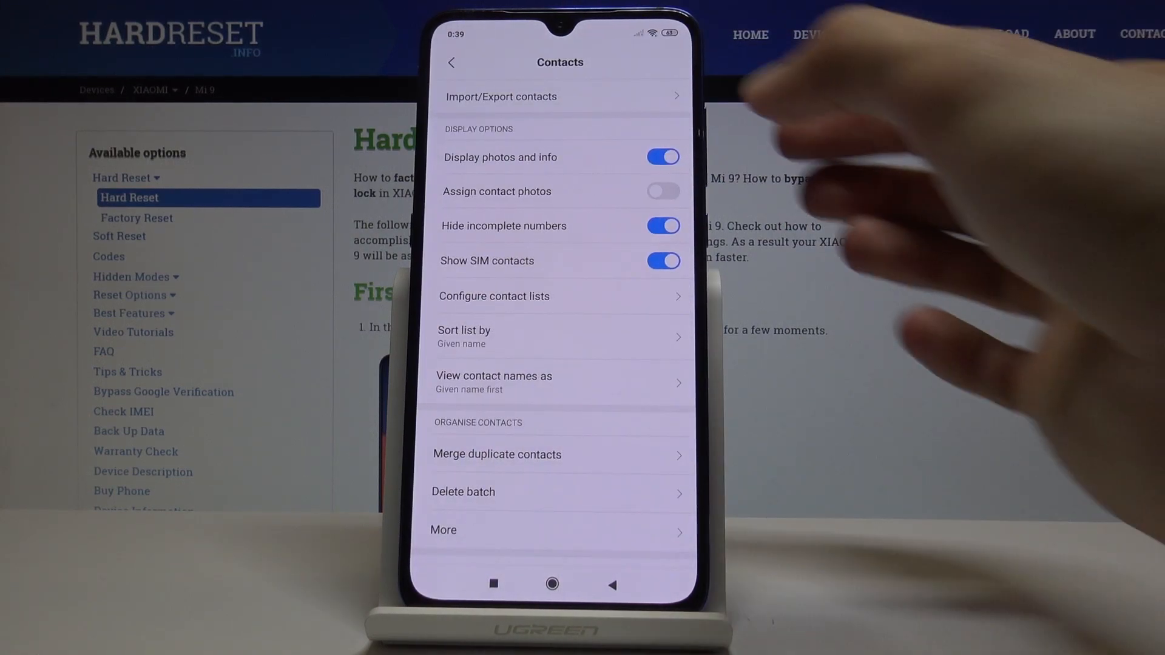
Show the Import/Export contacts page with storage, SIM and share options.
click(501, 97)
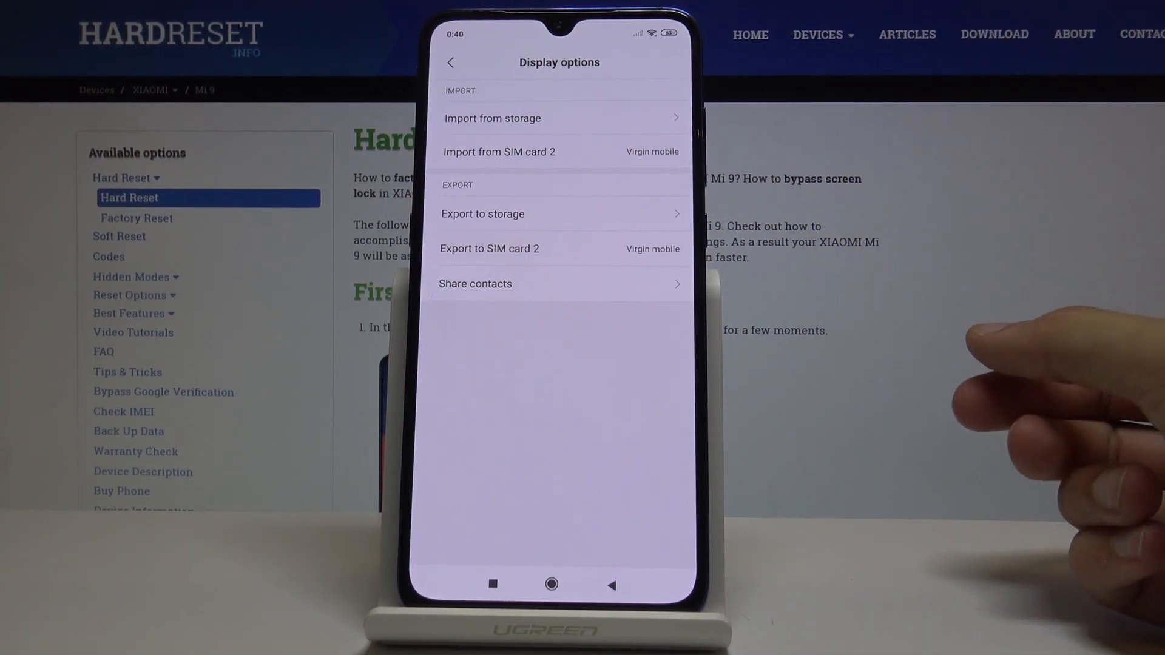
mouse_move(1040, 335)
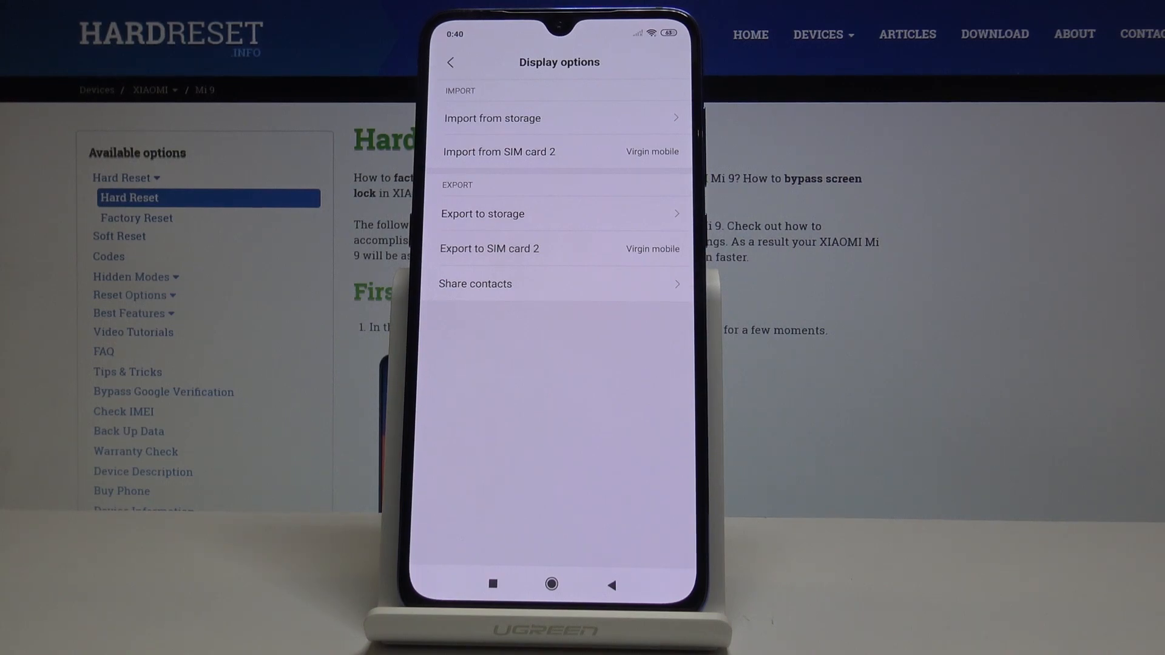
mouse_move(1077, 298)
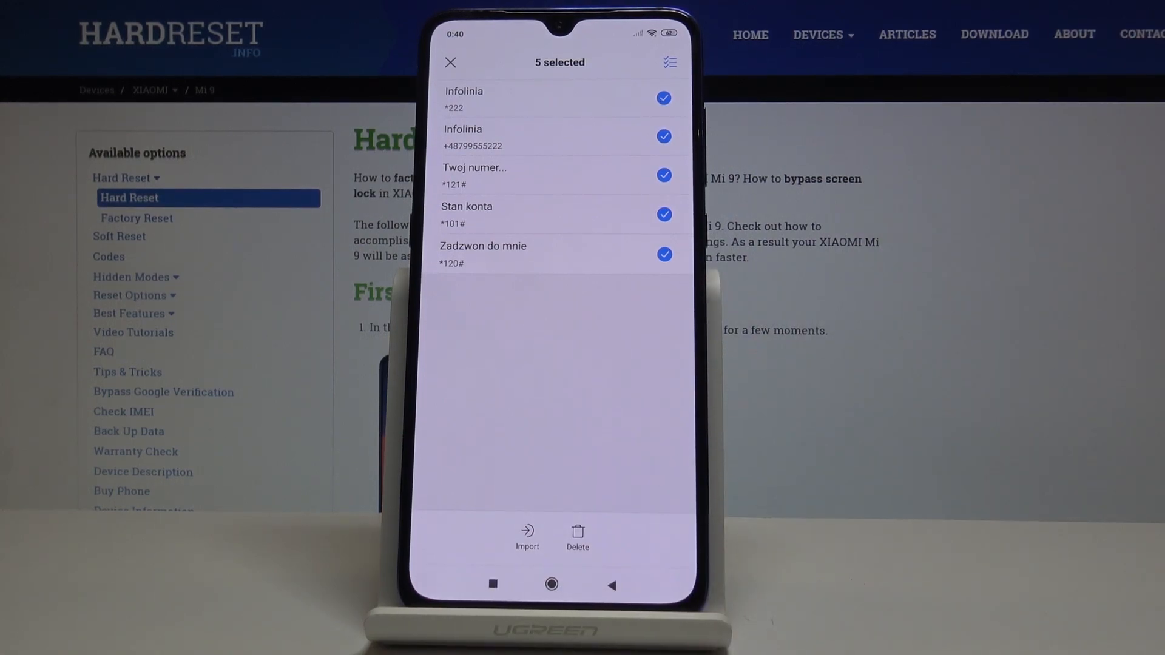
Import the five selected contacts from SIM card 2 into the phone.
click(528, 538)
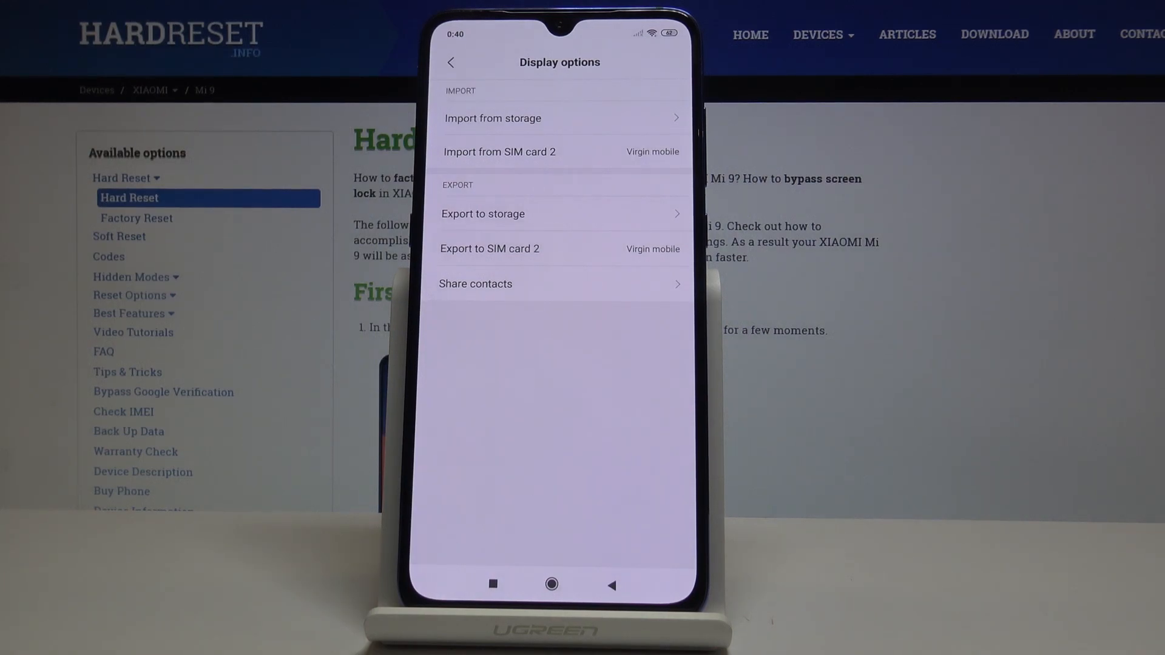
mouse_move(728, 224)
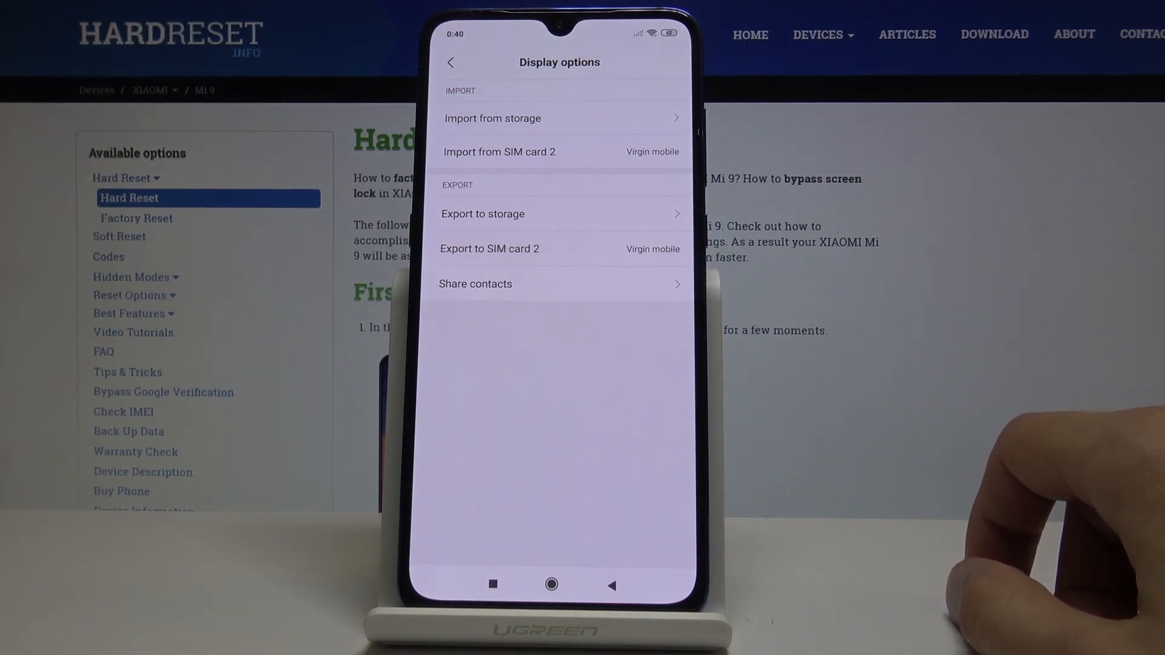
click(474, 283)
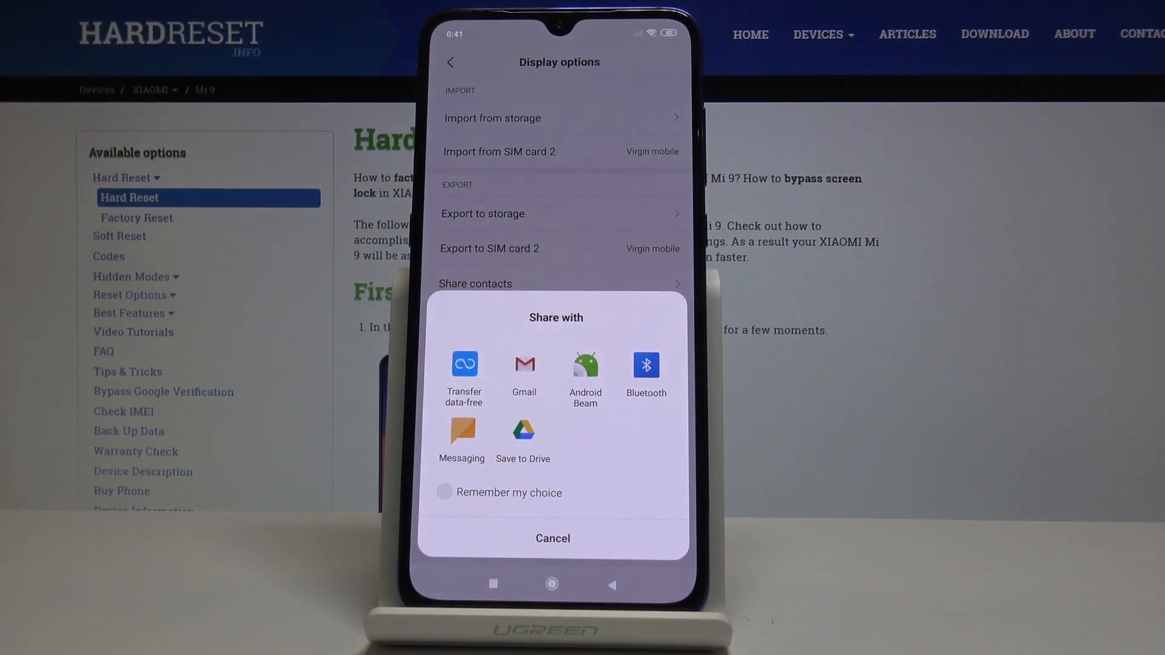
click(553, 538)
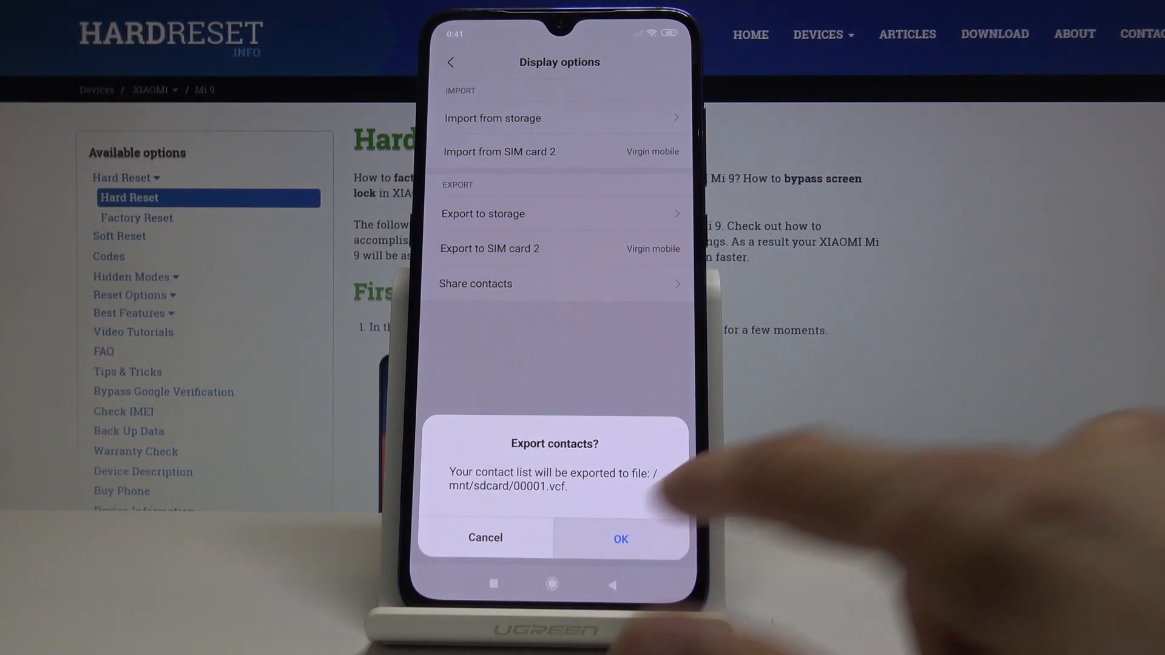
Confirm exporting the contacts to 00001.vcf in phone storage.
click(621, 538)
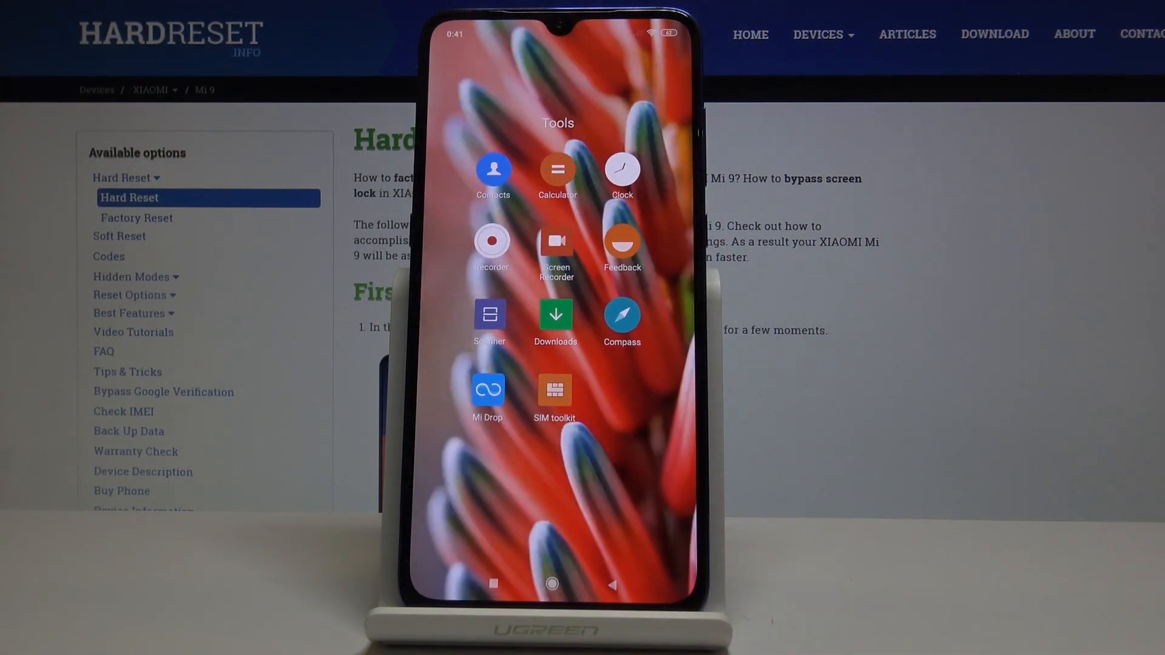
Close the Tools folder so the main home screen shows.
click(551, 584)
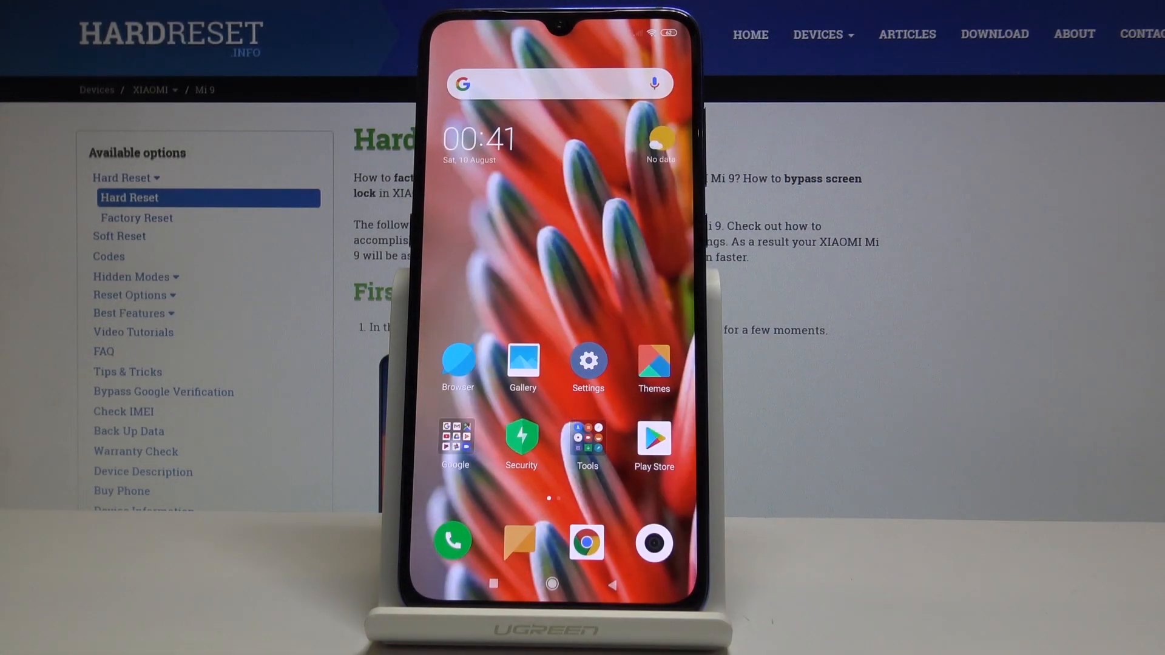